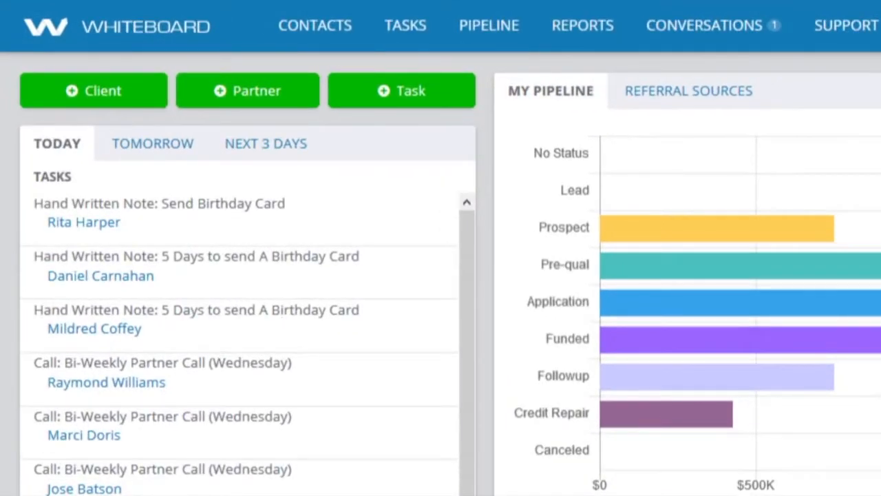
Browse the home page and navigation bar, scrolling down through the dashboard.
{"action": "left_click", "coordinate": [845, 24]}
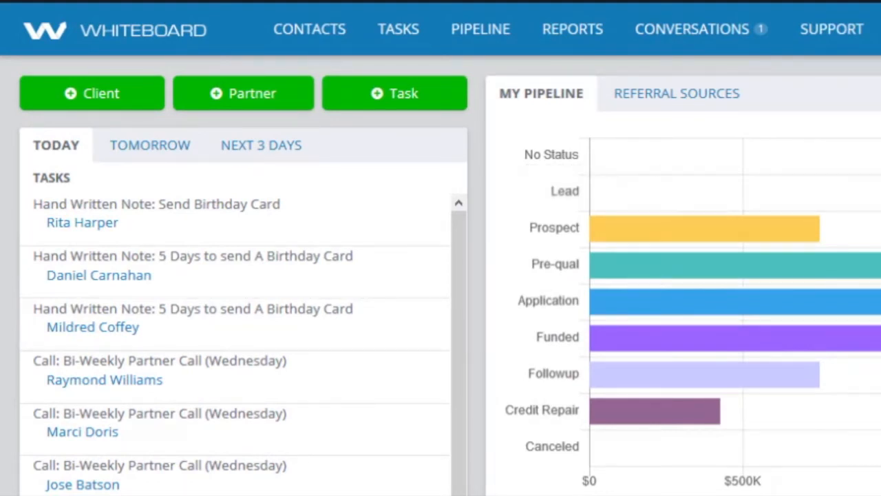
{"action": "left_click", "coordinate": [55, 145]}
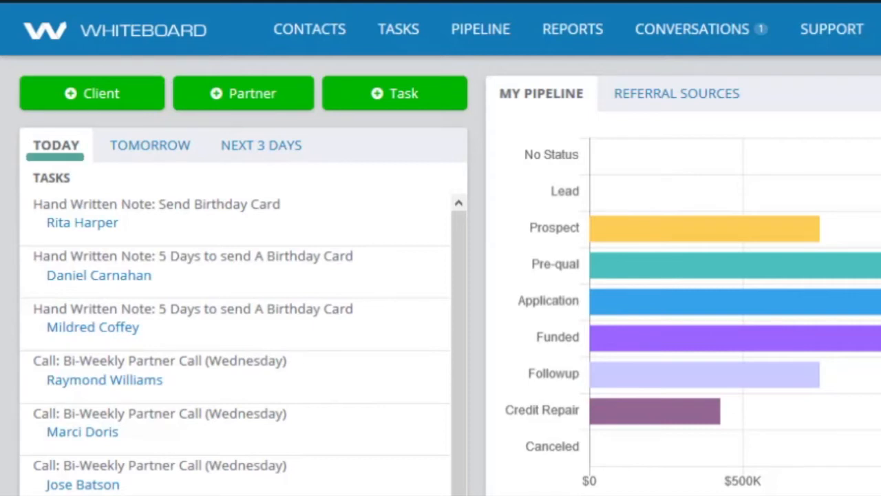
{"action": "left_click", "coordinate": [149, 146]}
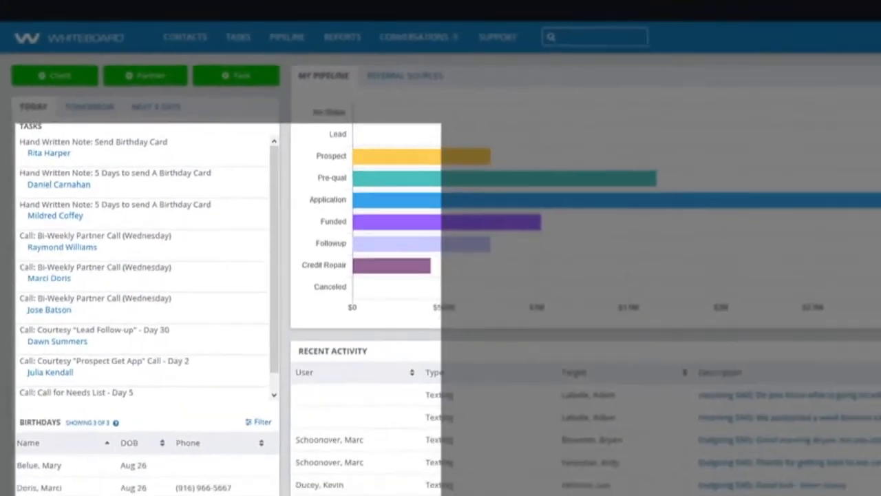
{"action": "scroll", "scroll_direction": "down", "scroll_amount": 3}
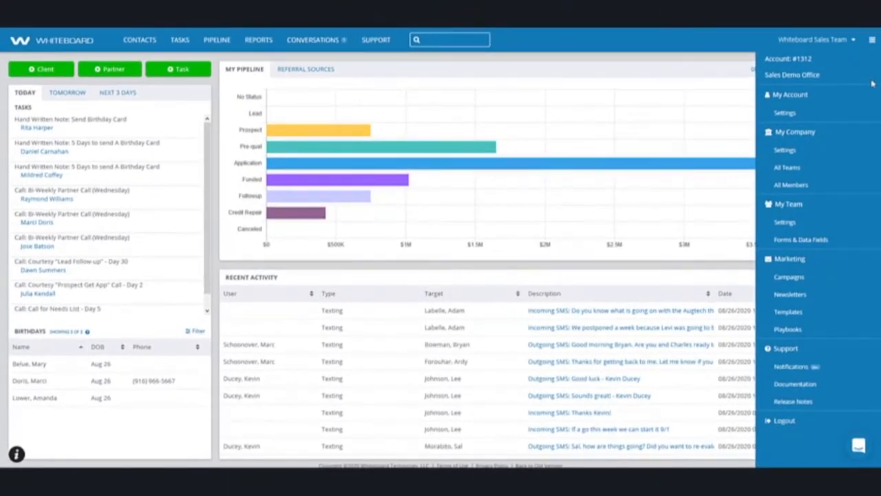
{"action": "scroll", "scroll_direction": "down", "scroll_amount": 3}
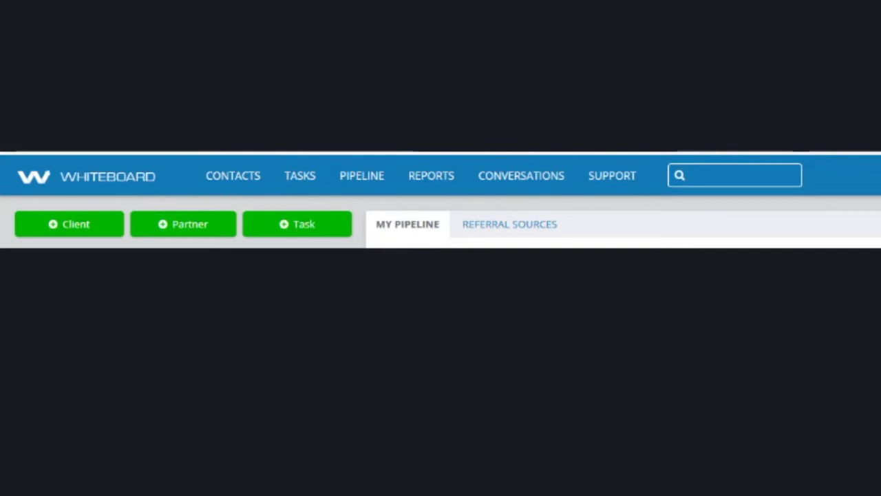
{"action": "mouse_move", "coordinate": [300, 176]}
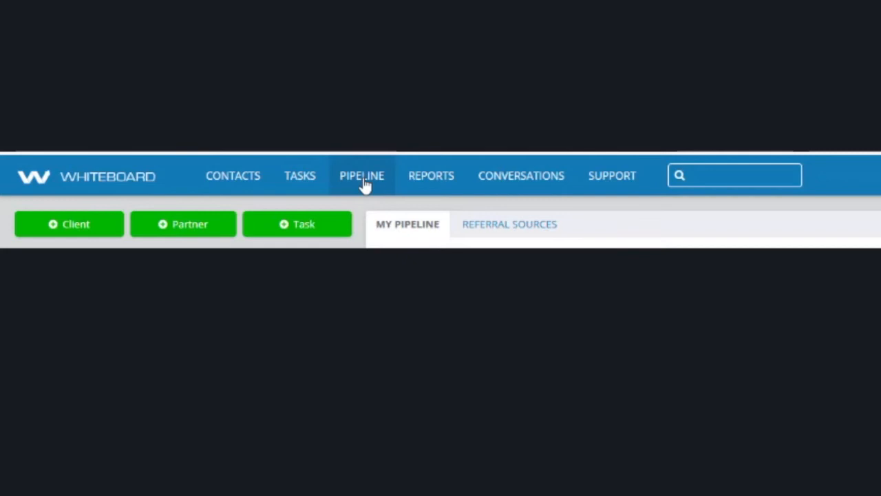
{"action": "mouse_move", "coordinate": [431, 177]}
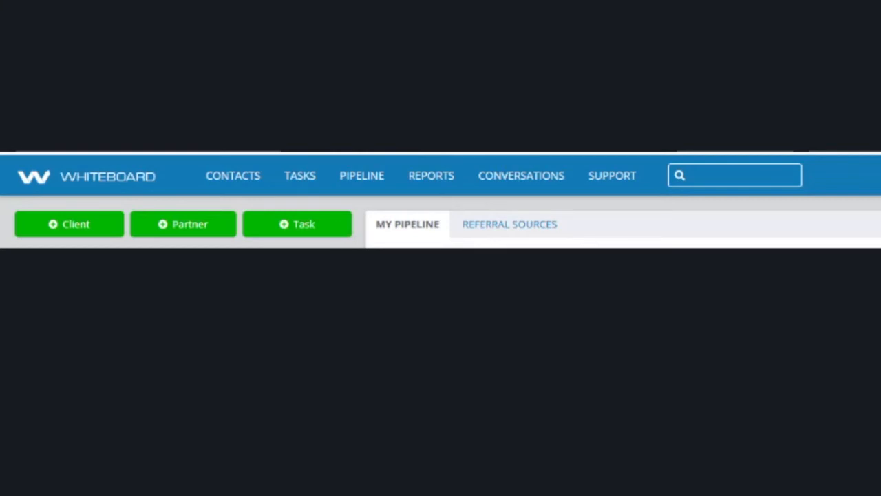
{"action": "mouse_move", "coordinate": [521, 177]}
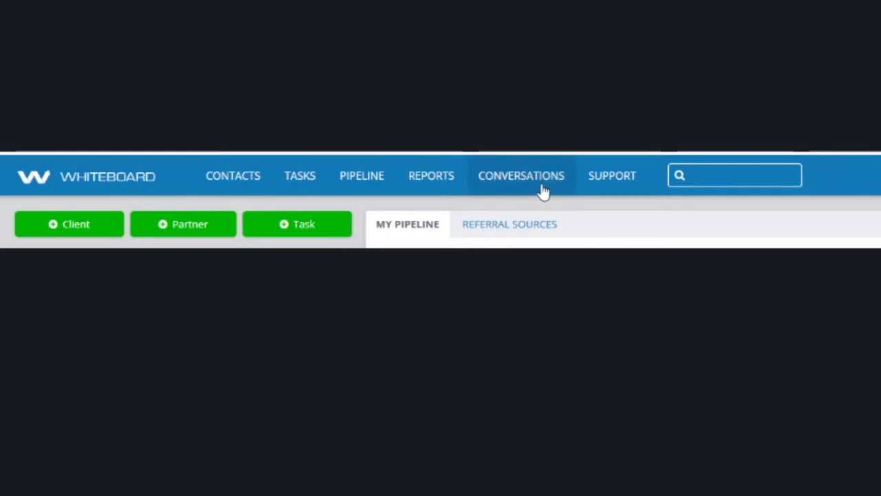
{"action": "mouse_move", "coordinate": [611, 179]}
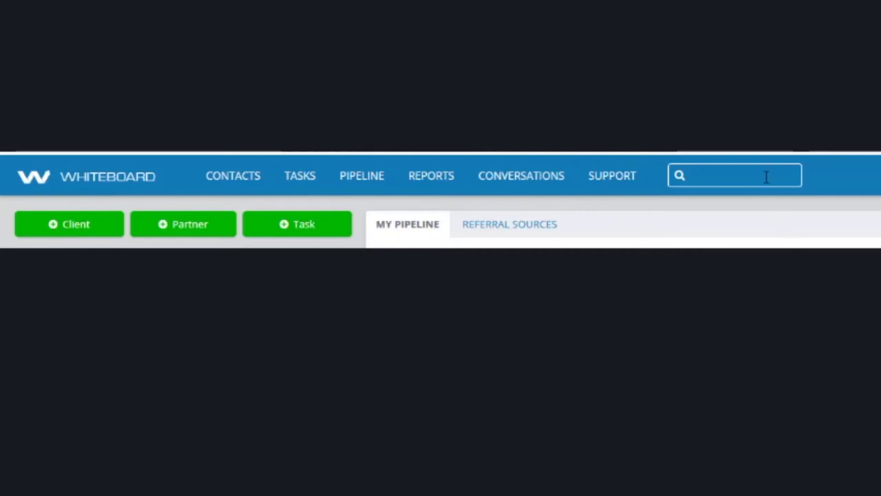
Search 'john' in omnisearch, then show the Whiteboard Sales Team switcher list.
{"action": "type", "text": "jo"}
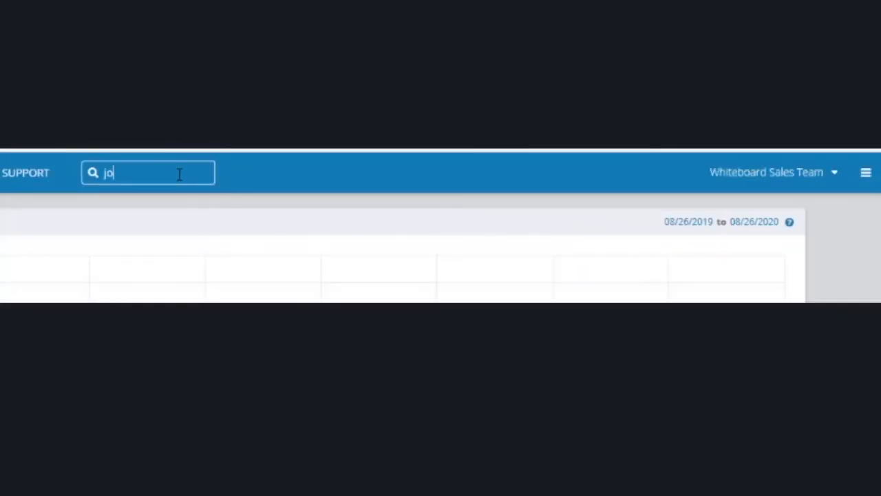
{"action": "type", "text": "hn"}
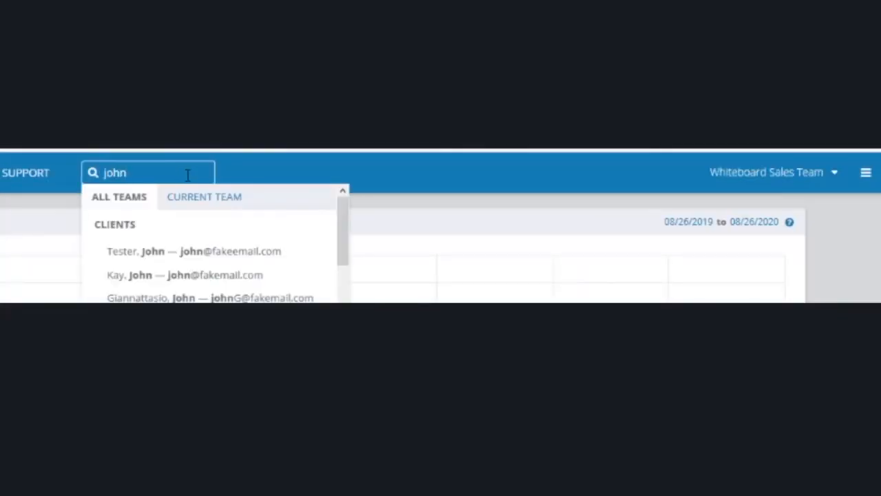
{"action": "mouse_move", "coordinate": [440, 216]}
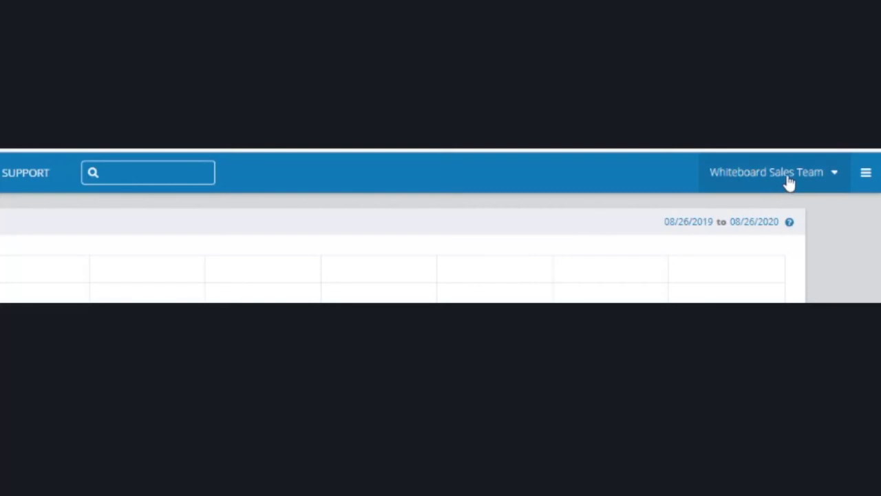
{"action": "left_click", "coordinate": [771, 172]}
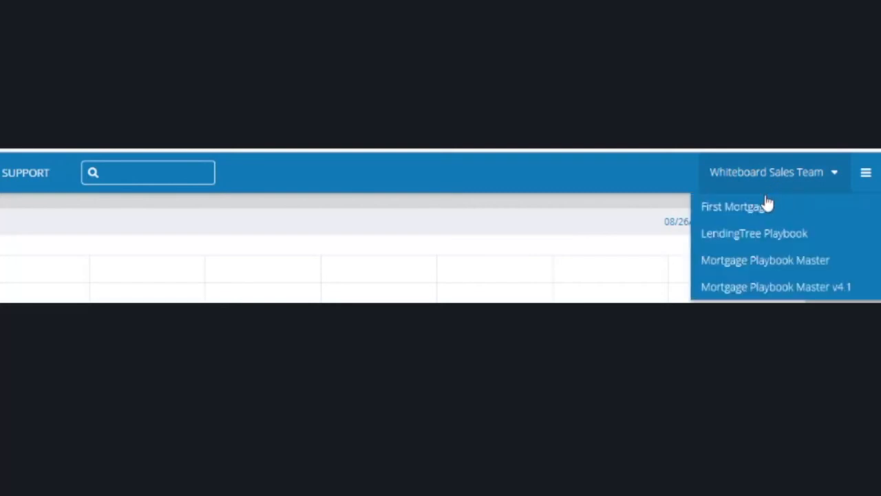
{"action": "mouse_move", "coordinate": [750, 260]}
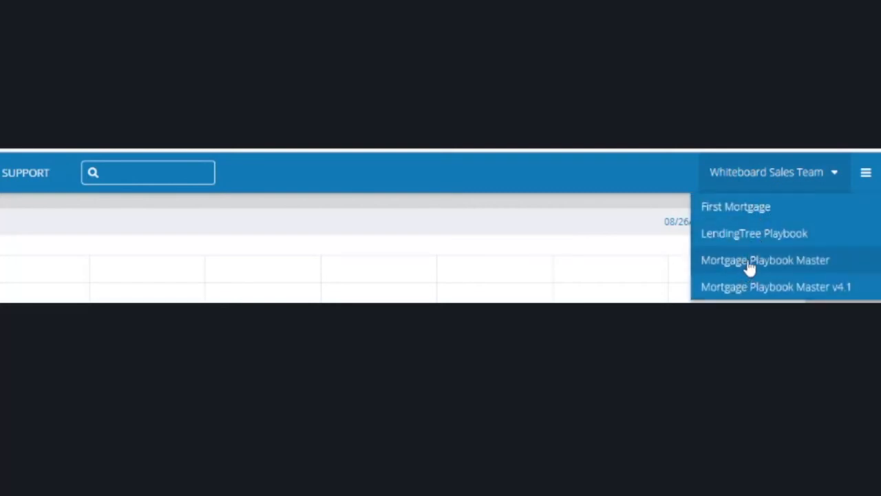
{"action": "mouse_move", "coordinate": [672, 232]}
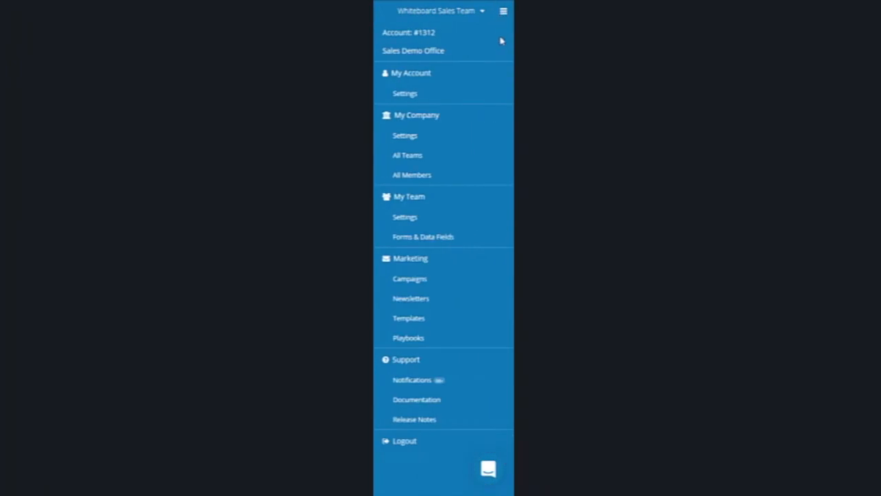
{"action": "mouse_move", "coordinate": [496, 50]}
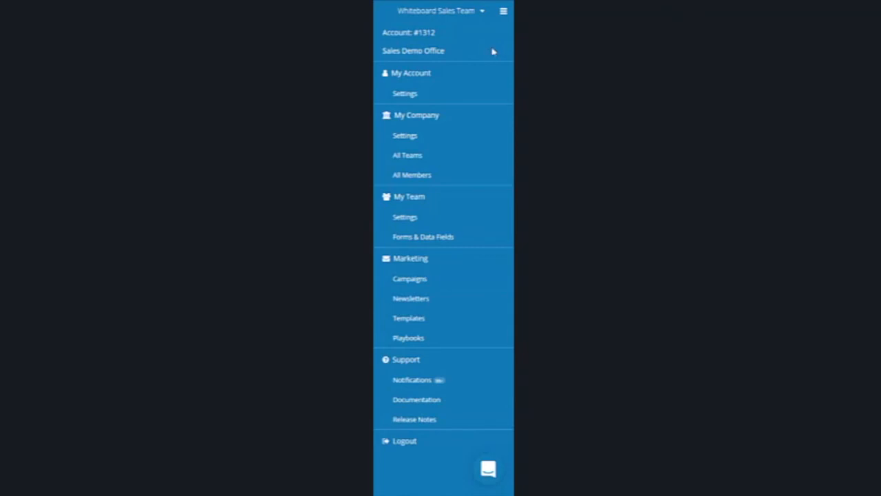
{"action": "mouse_move", "coordinate": [470, 96]}
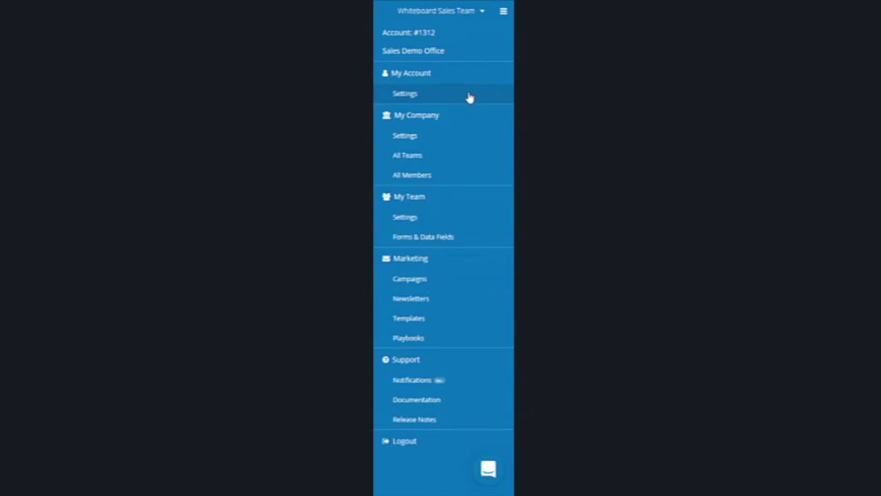
{"action": "mouse_move", "coordinate": [461, 136]}
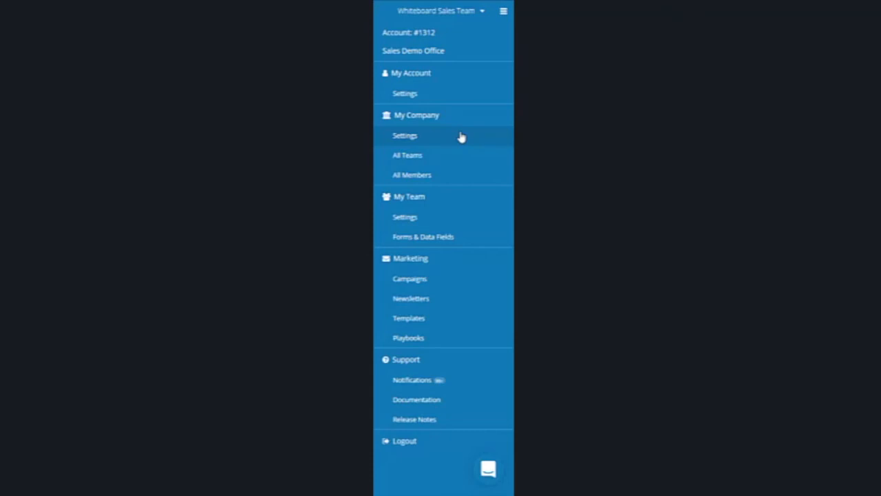
{"action": "mouse_move", "coordinate": [461, 159]}
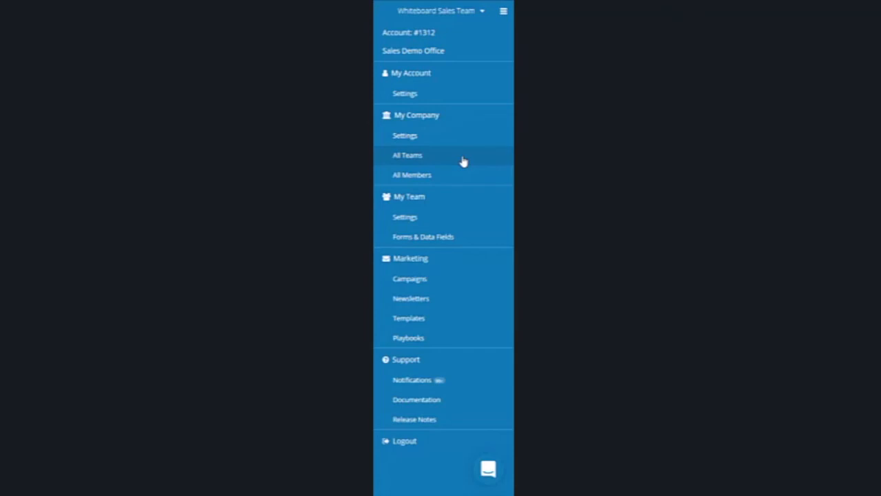
{"action": "mouse_move", "coordinate": [460, 173]}
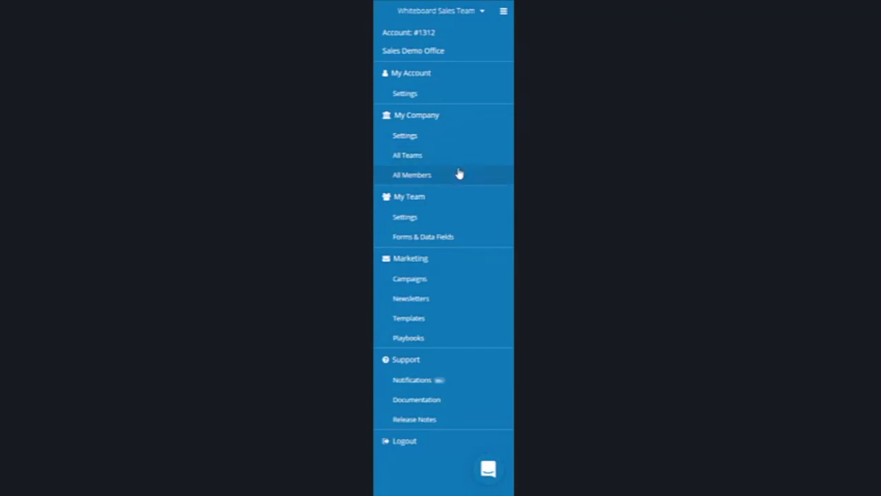
{"action": "mouse_move", "coordinate": [440, 218]}
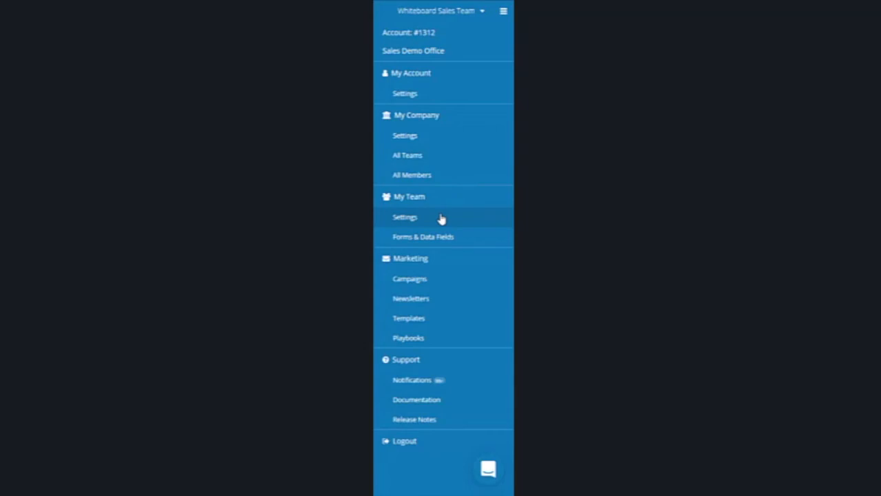
{"action": "mouse_move", "coordinate": [473, 267]}
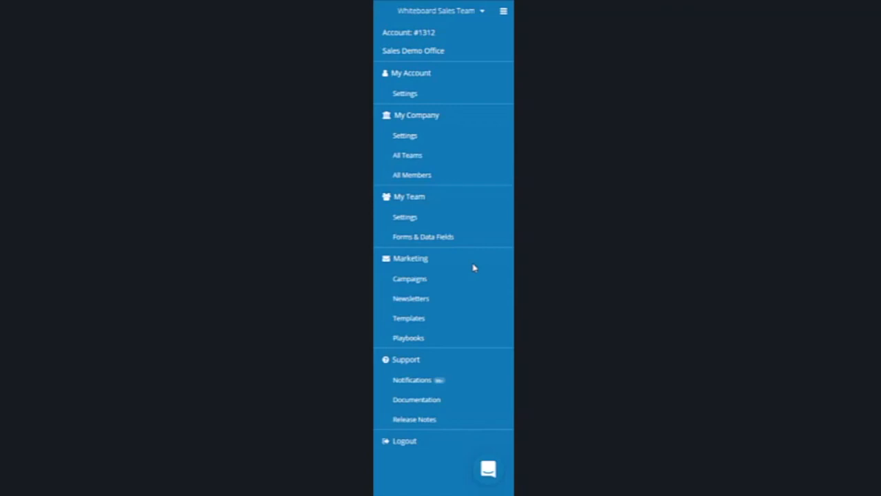
{"action": "mouse_move", "coordinate": [464, 282]}
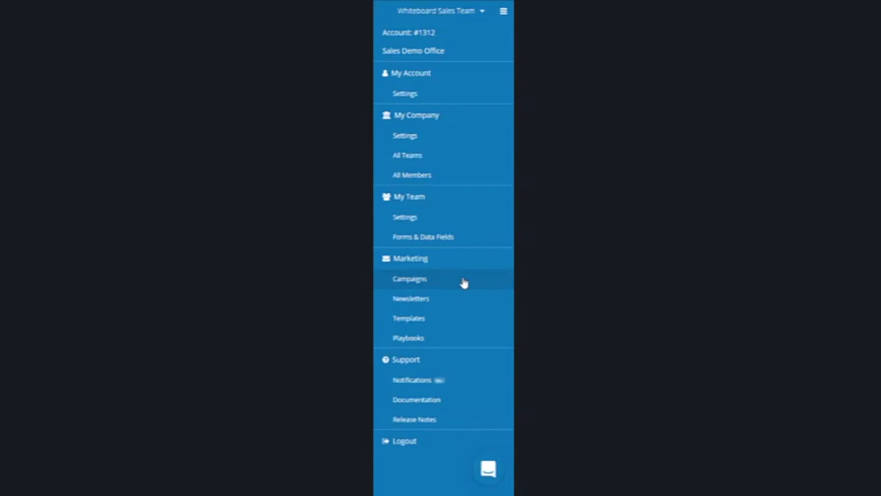
{"action": "mouse_move", "coordinate": [463, 289]}
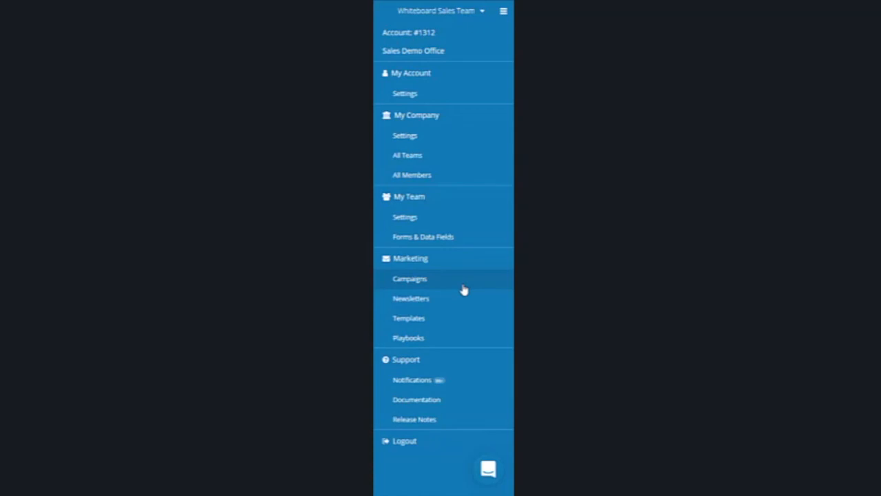
{"action": "mouse_move", "coordinate": [457, 303]}
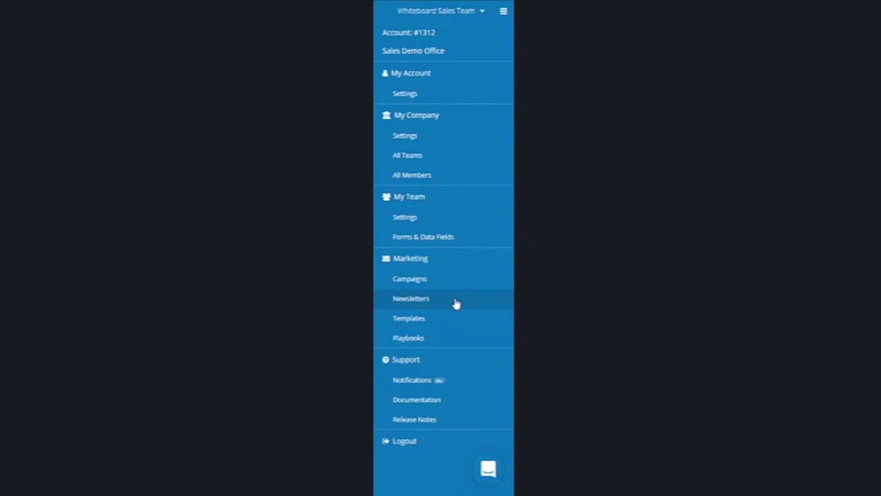
{"action": "mouse_move", "coordinate": [446, 303]}
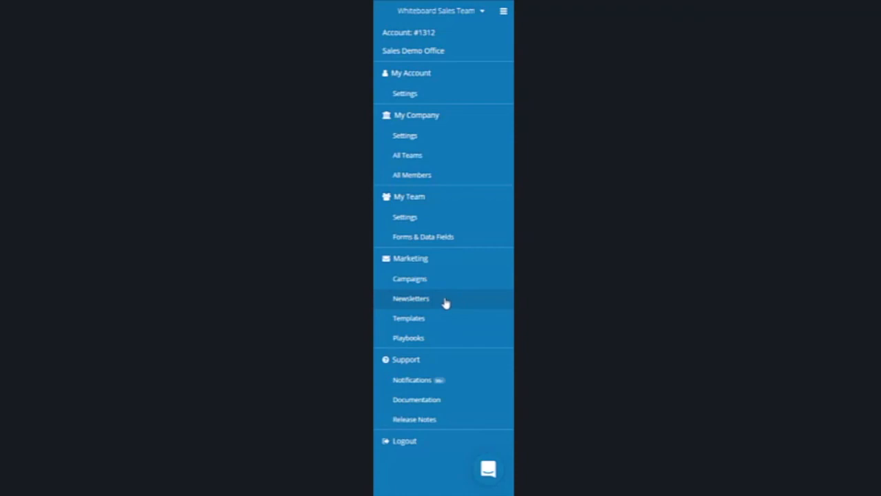
{"action": "mouse_move", "coordinate": [433, 319]}
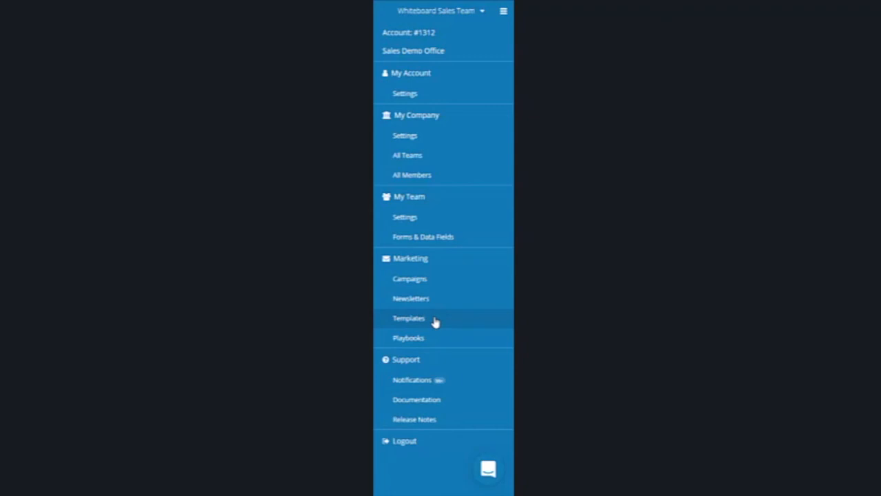
{"action": "mouse_move", "coordinate": [475, 397]}
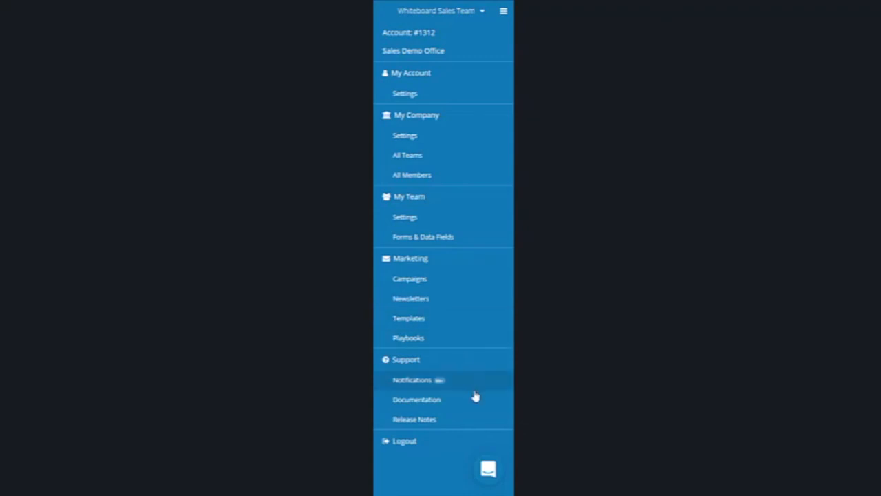
{"action": "mouse_move", "coordinate": [454, 402]}
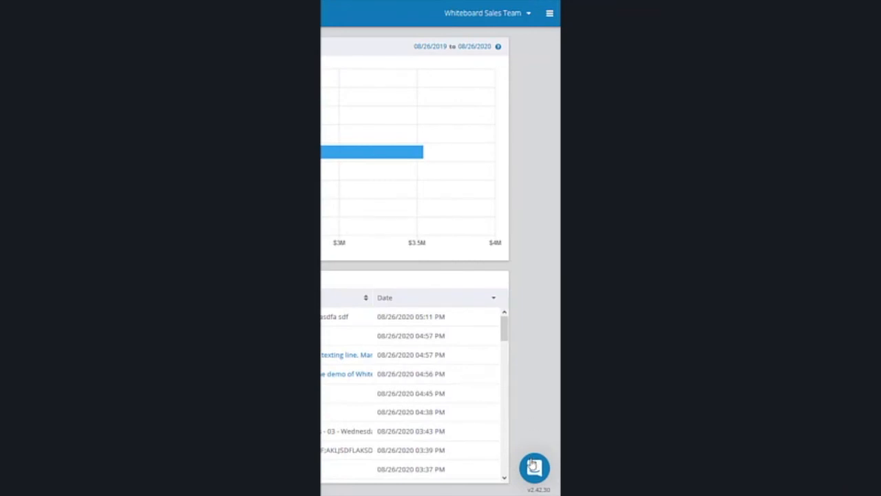
Bring up the support chat from the bottom-right chat bubble over the dashboard.
{"action": "left_click", "coordinate": [534, 468]}
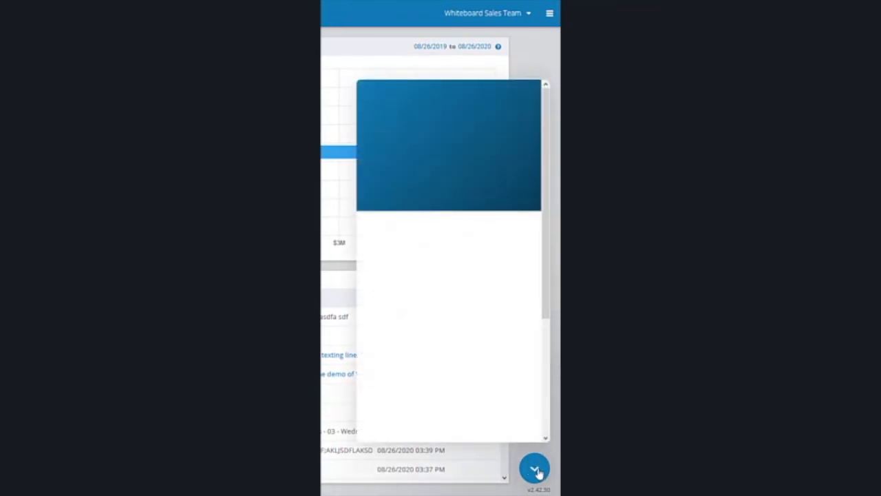